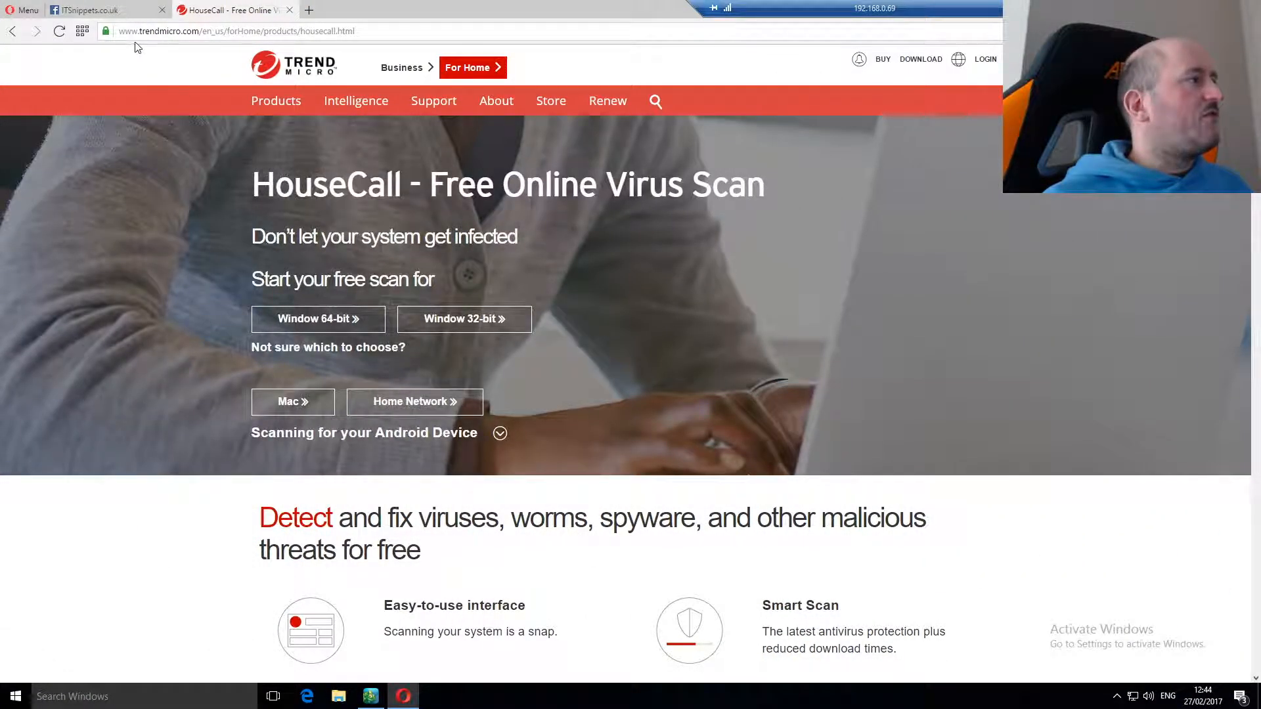
mouse_move(183, 48)
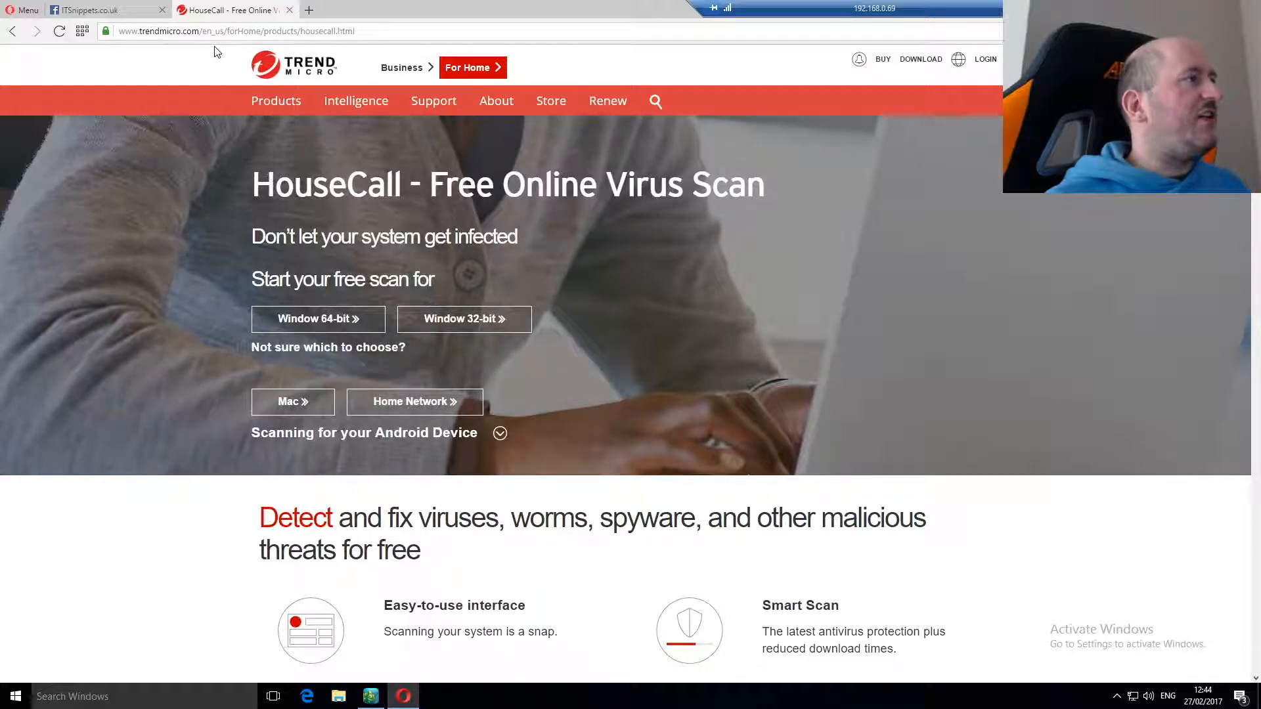
mouse_move(227, 52)
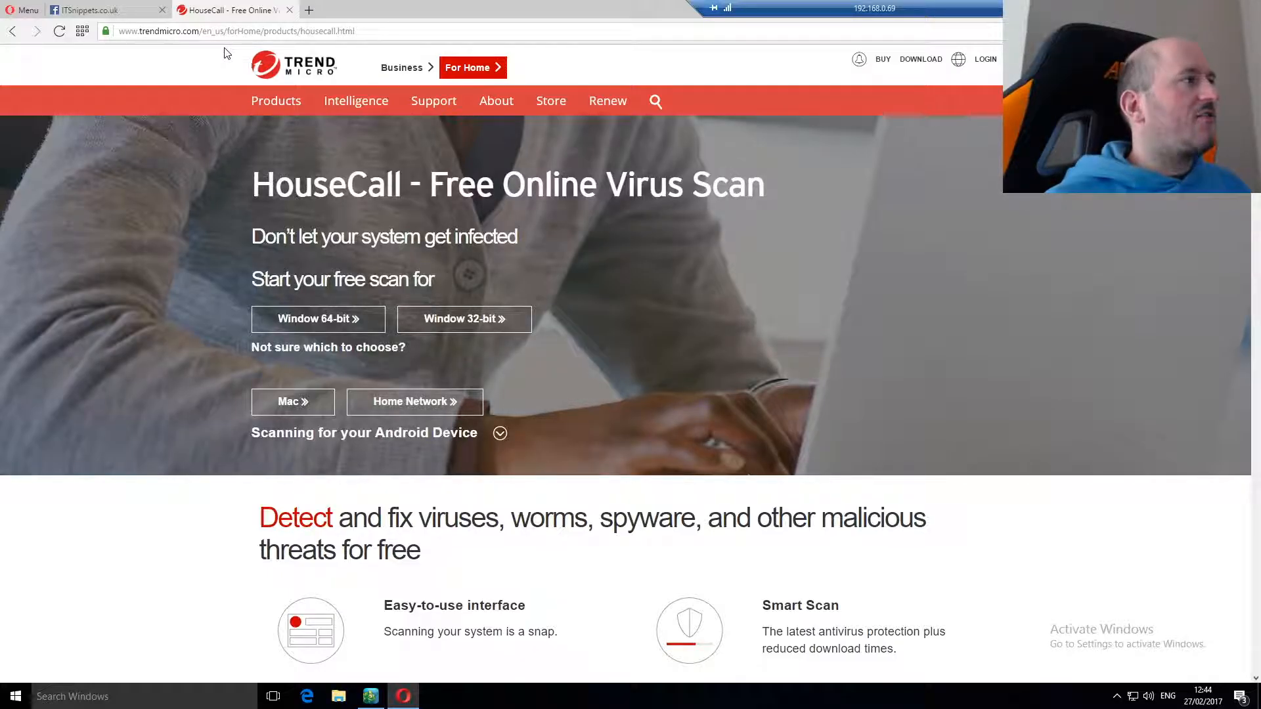
mouse_move(305, 62)
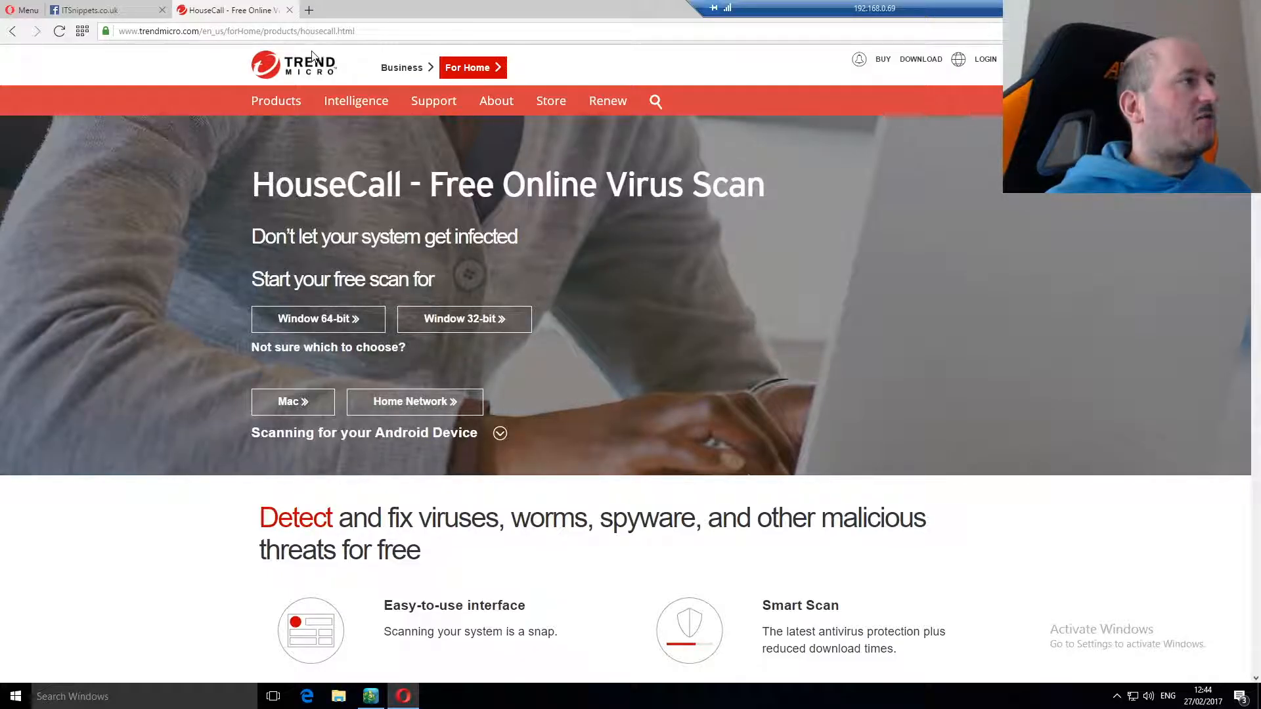
mouse_move(411, 161)
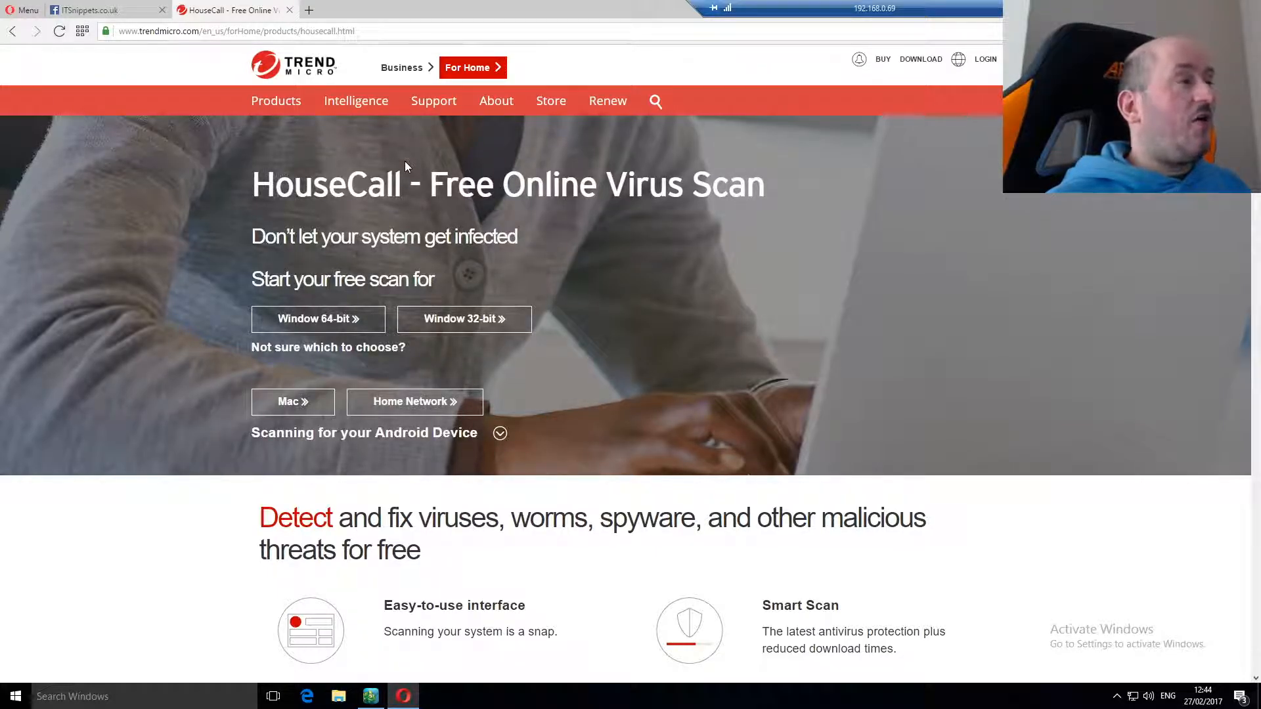
mouse_move(508, 341)
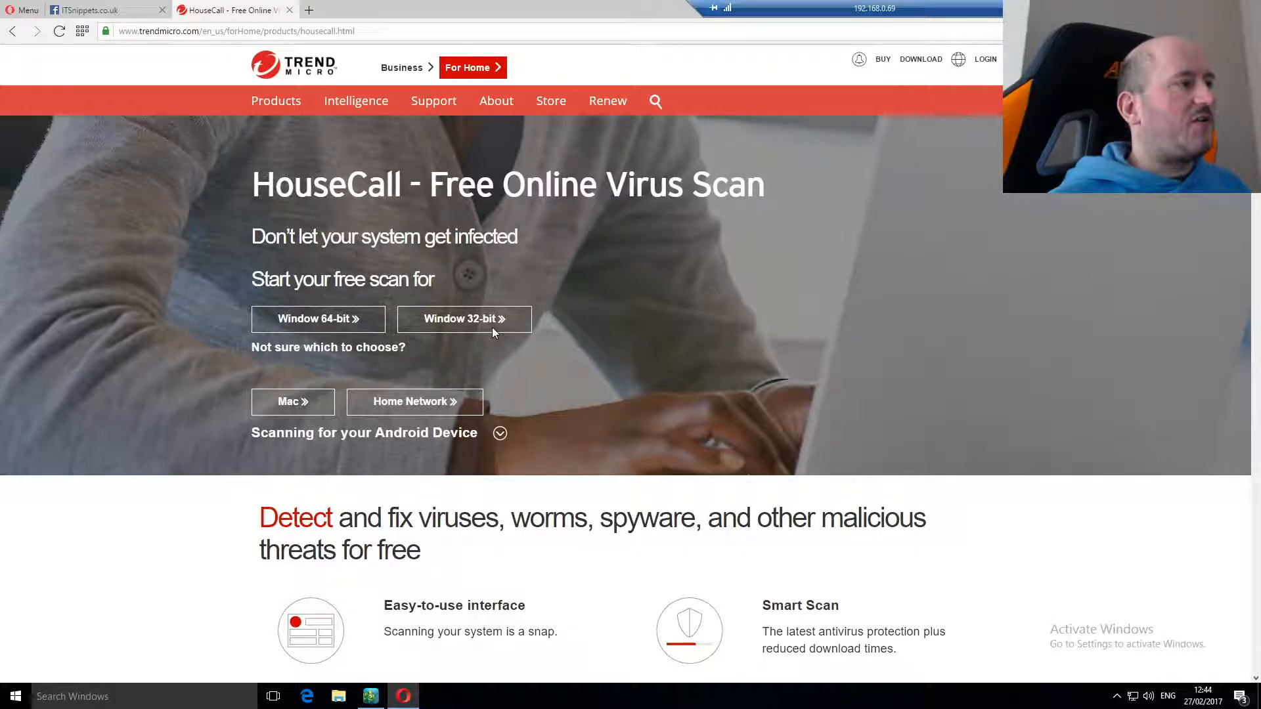
- Download the 64-bit Windows HouseCall launcher and save HousecallLauncher64
click(318, 318)
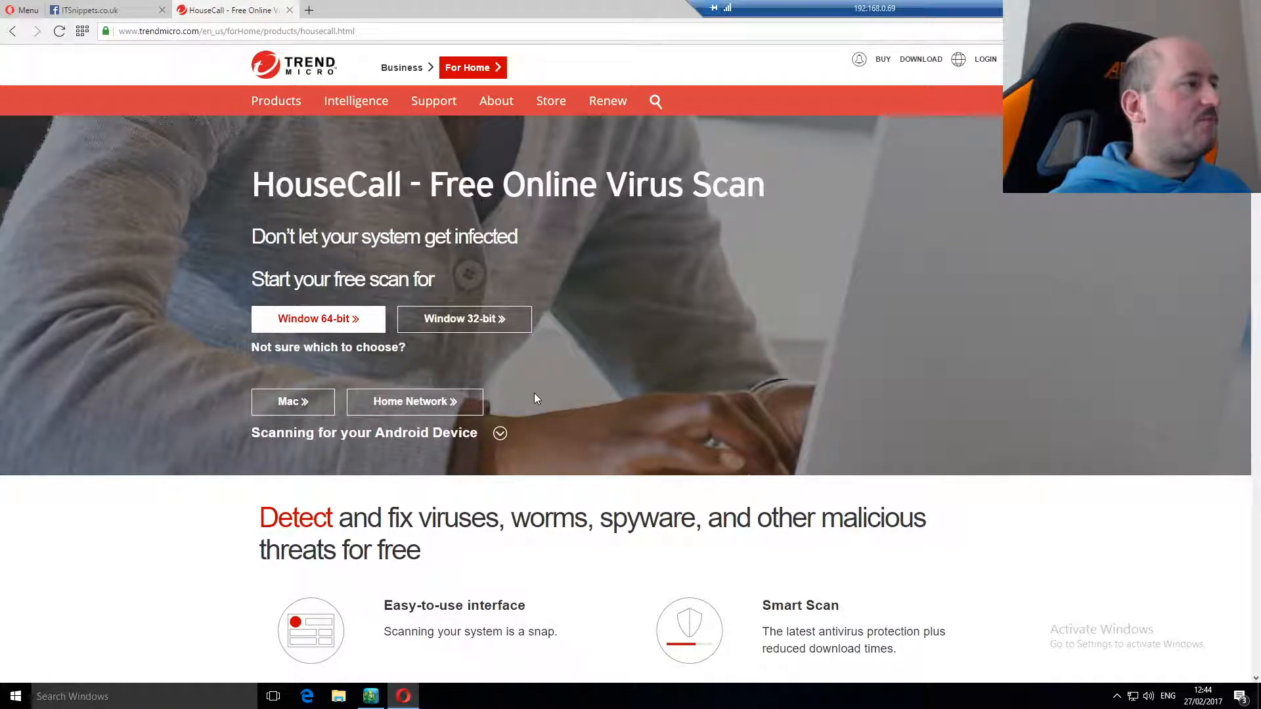
click(318, 319)
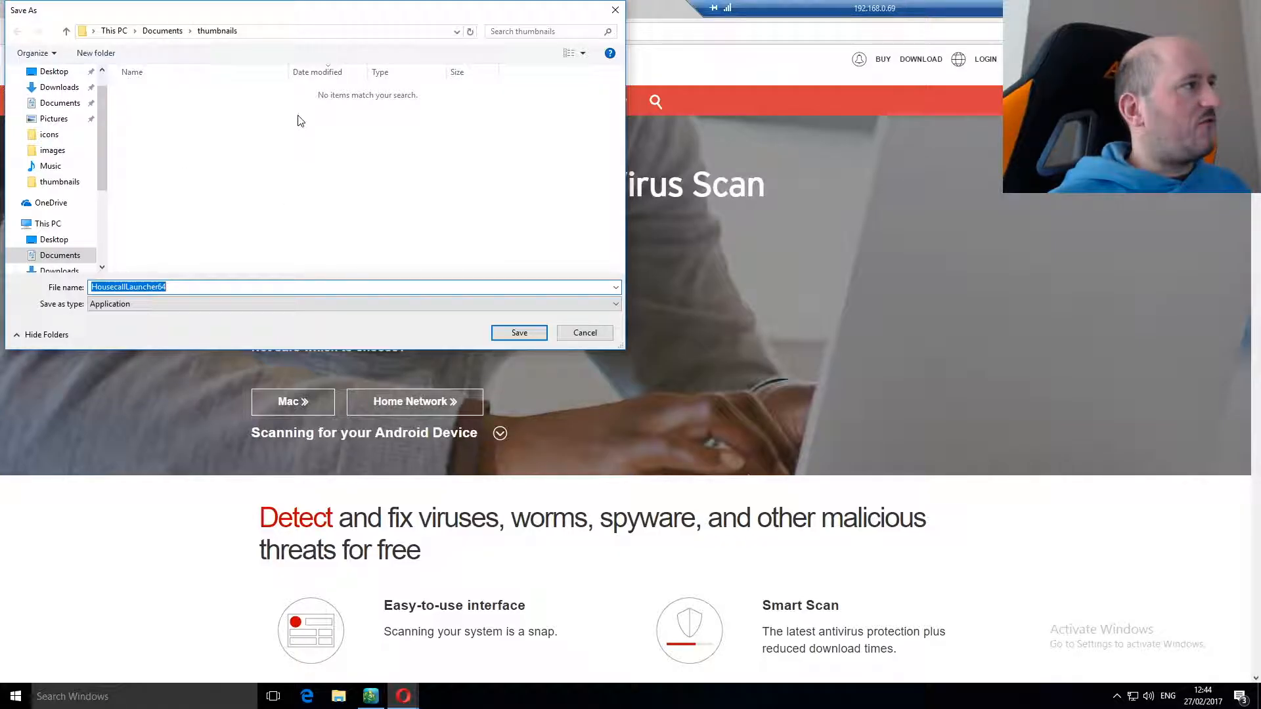
click(162, 31)
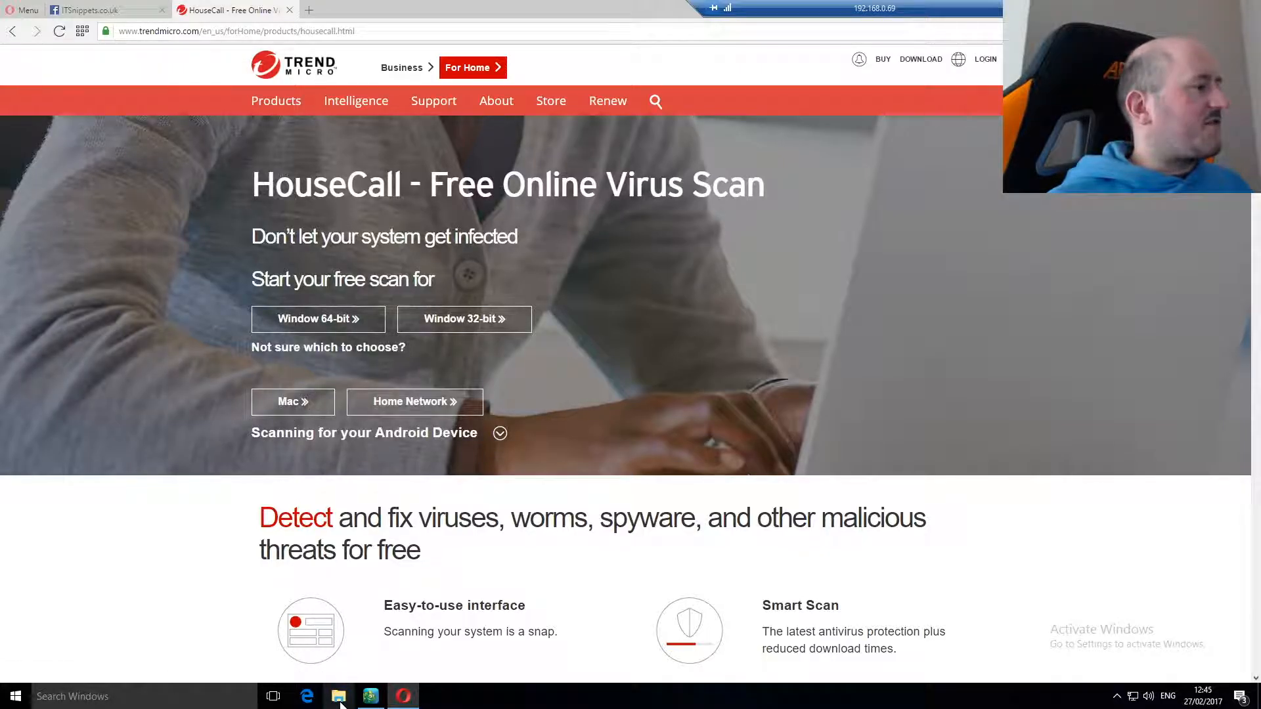
- Open File Explorer to the Downloads folder containing HousecallLauncher64
click(339, 696)
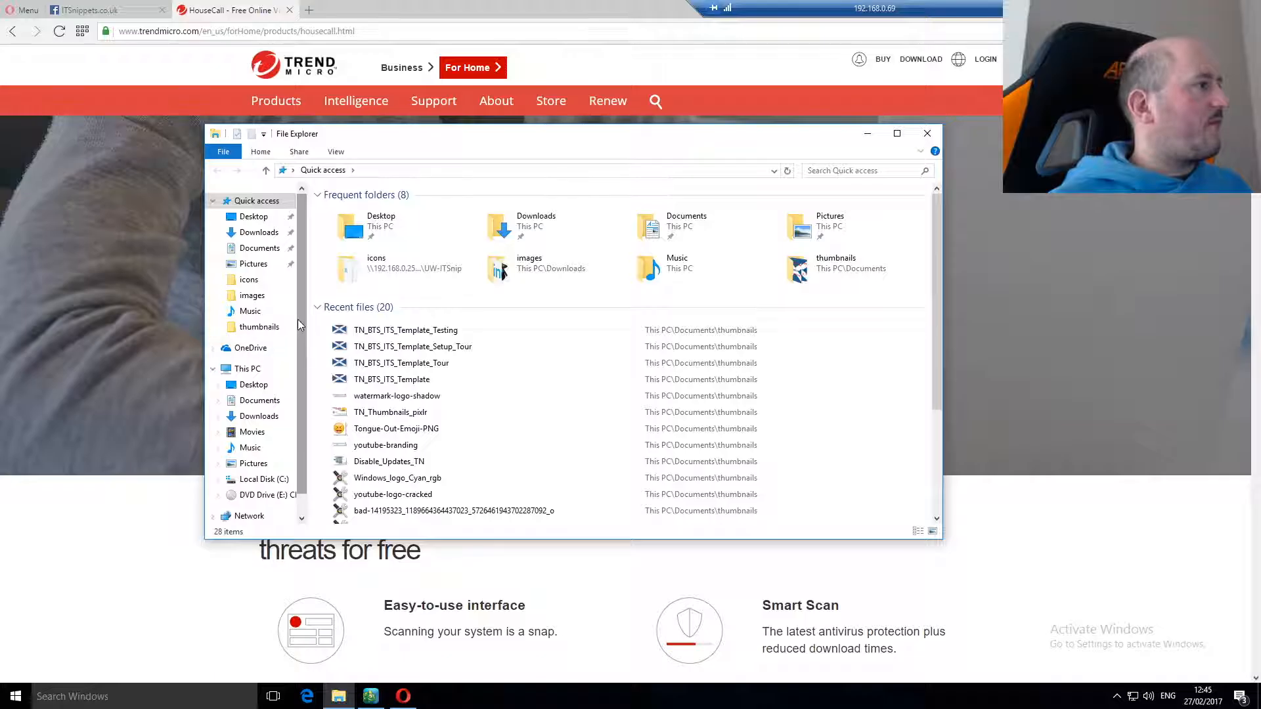
click(259, 416)
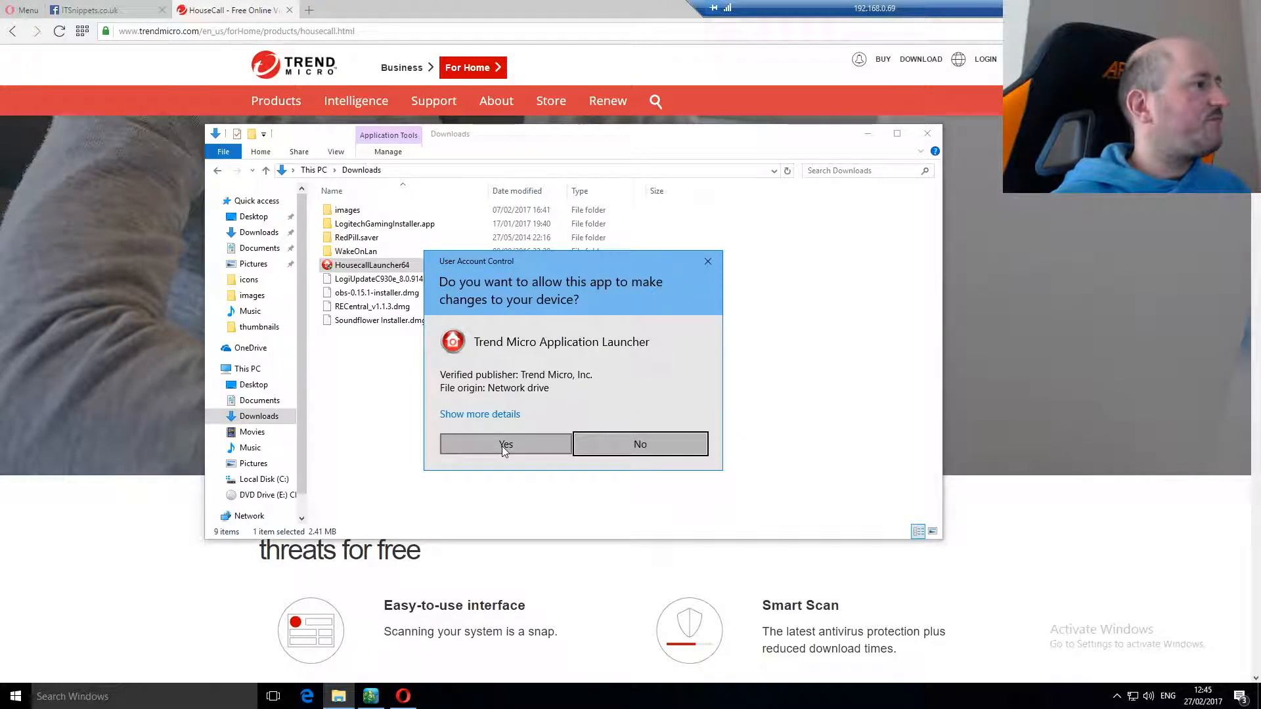
- Allow the launcher through User Account Control and accept the license agreement
click(506, 444)
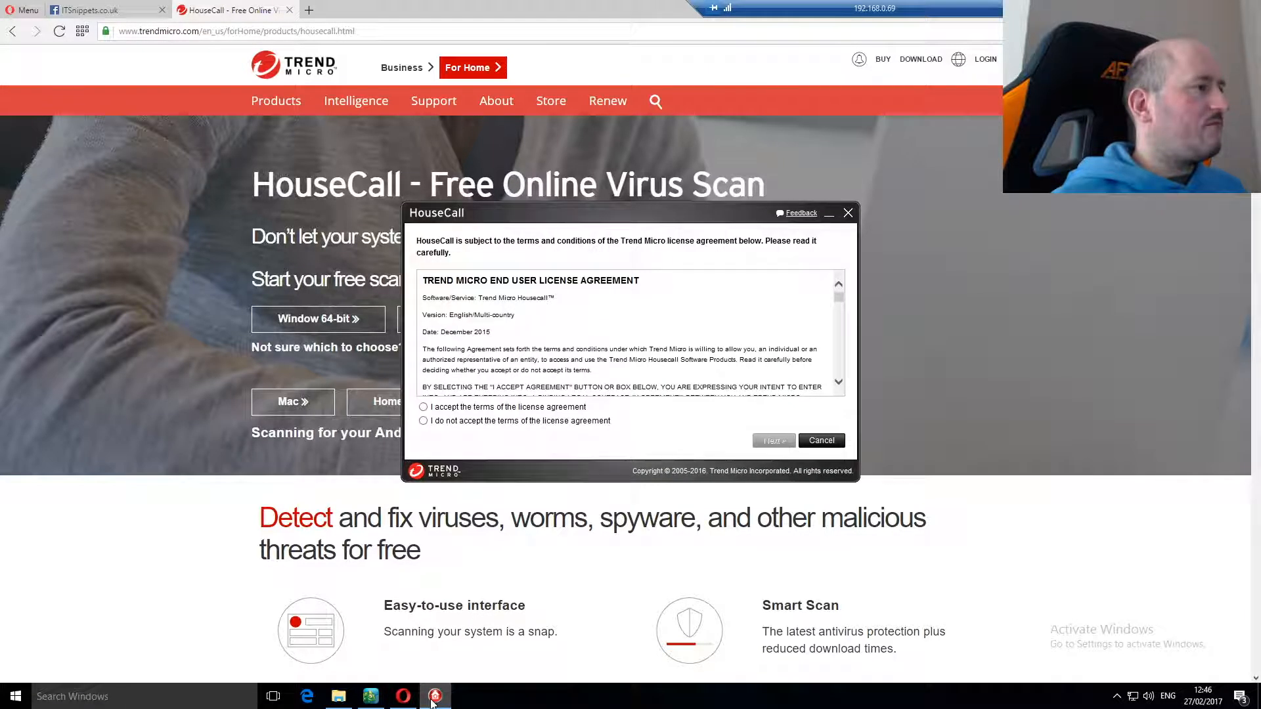
click(423, 407)
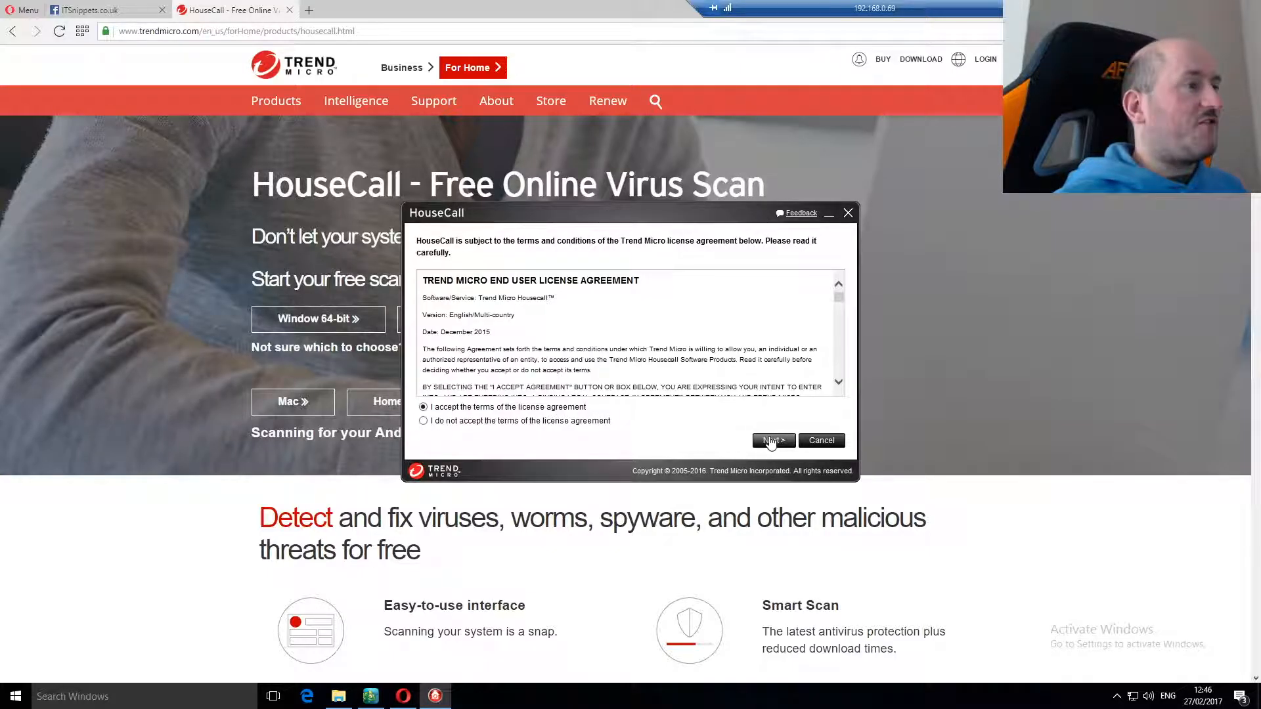
click(772, 441)
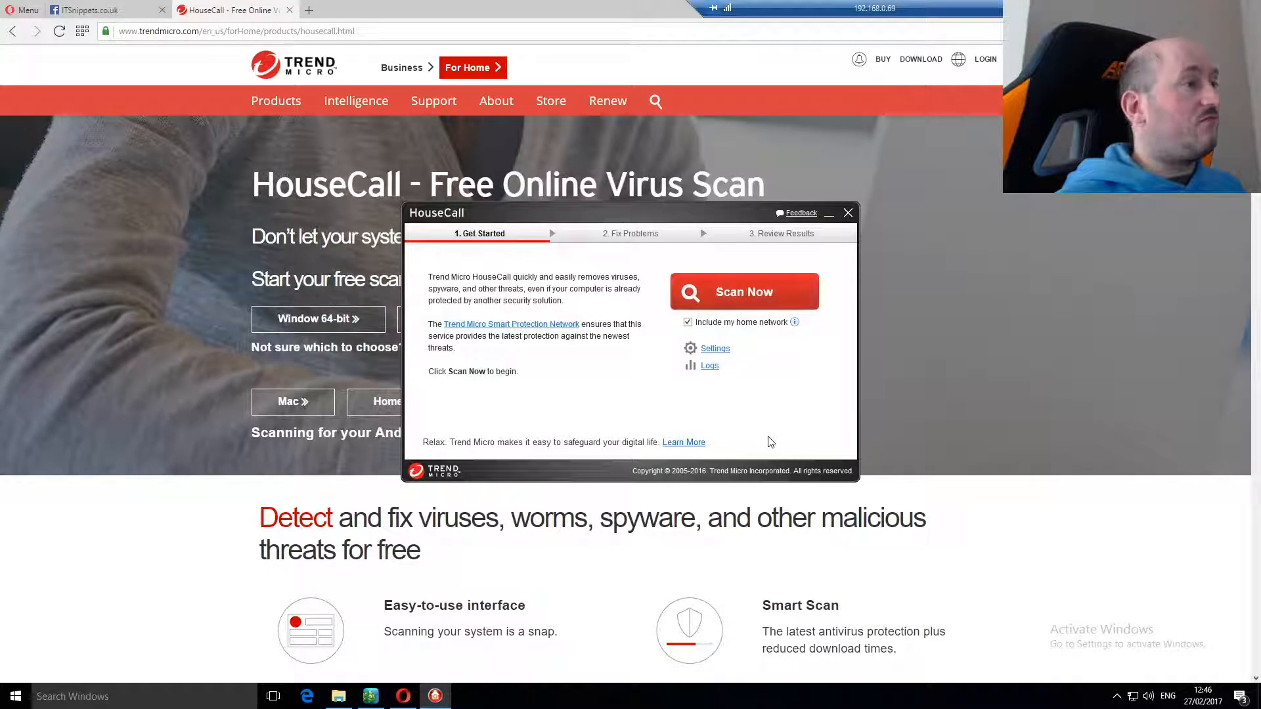
mouse_move(659, 304)
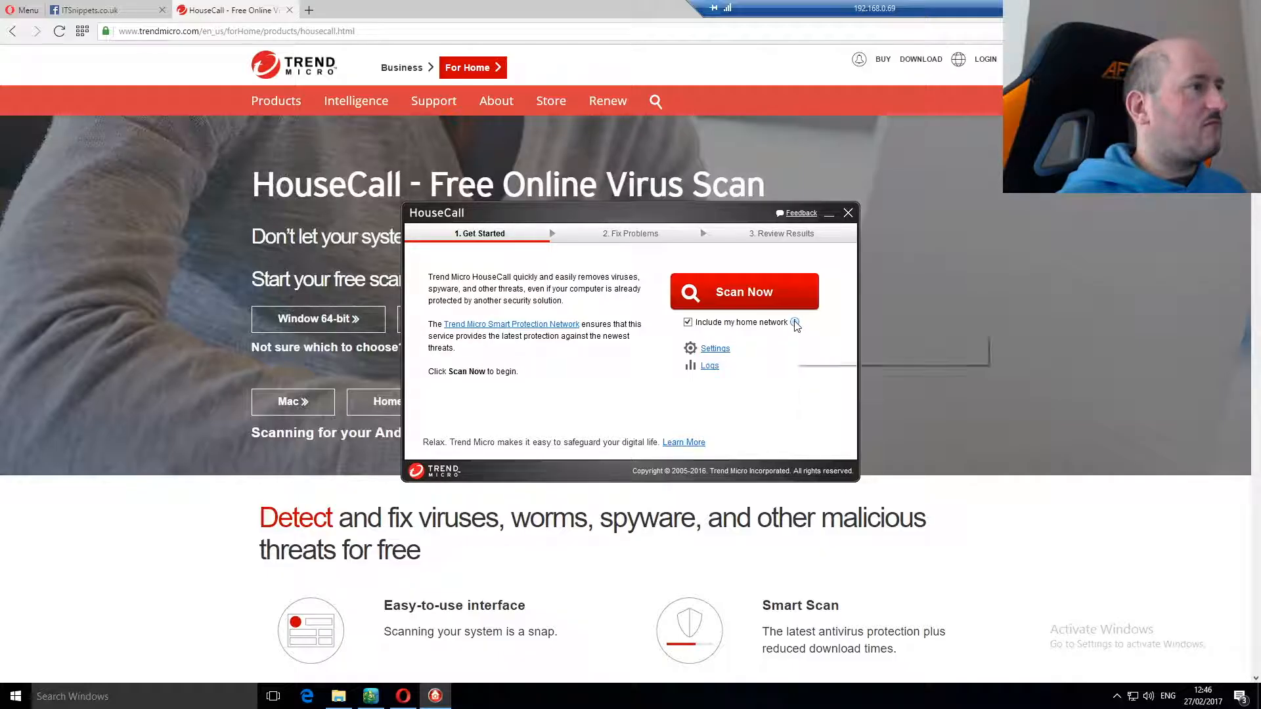
mouse_move(796, 322)
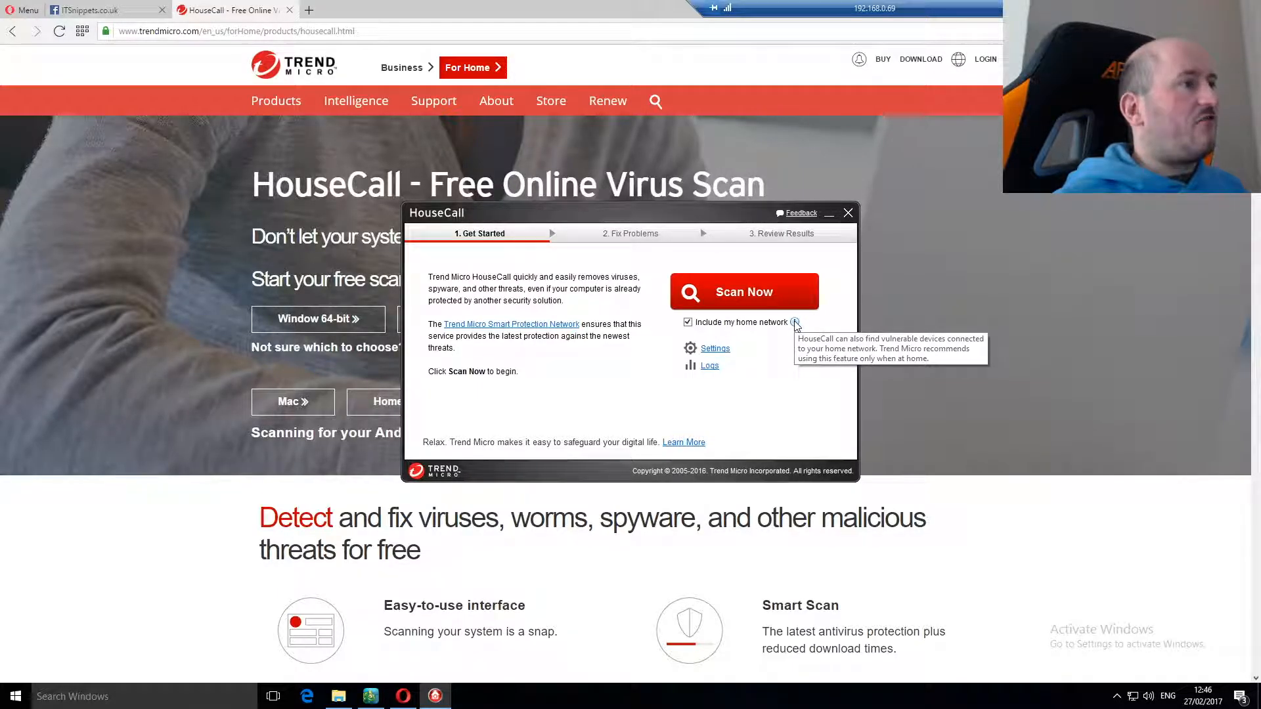
mouse_move(722, 351)
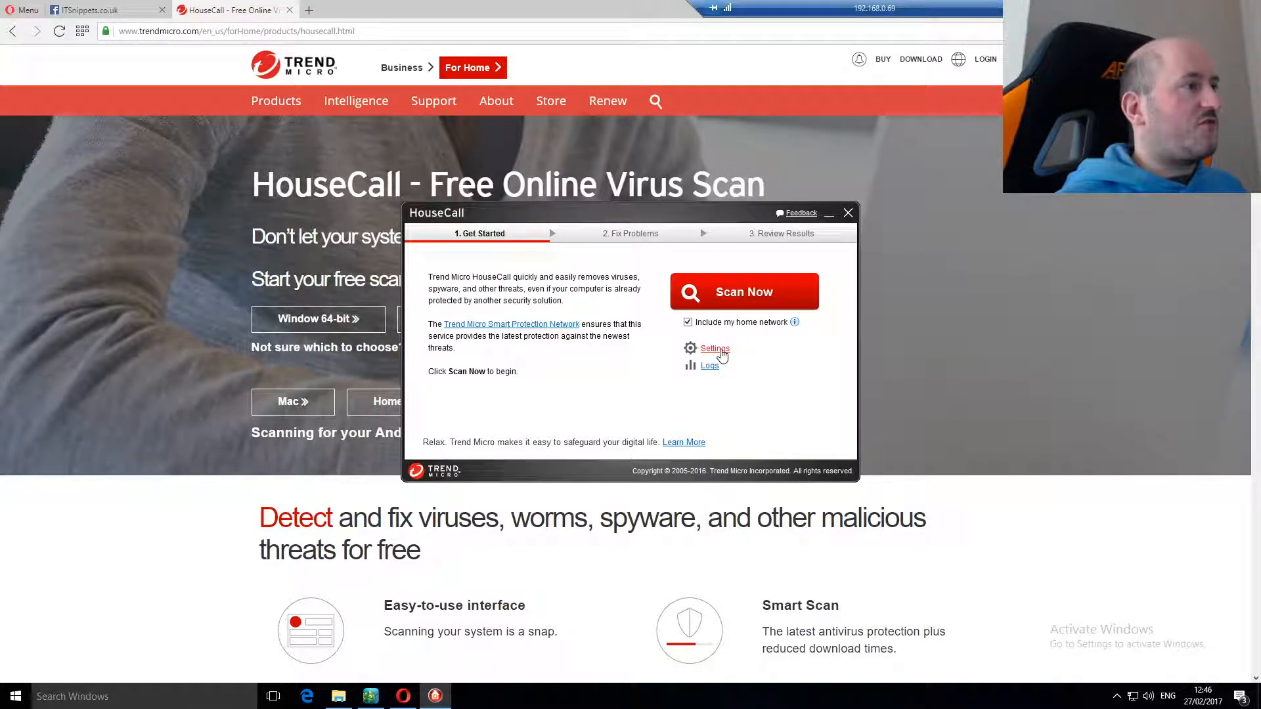
click(715, 348)
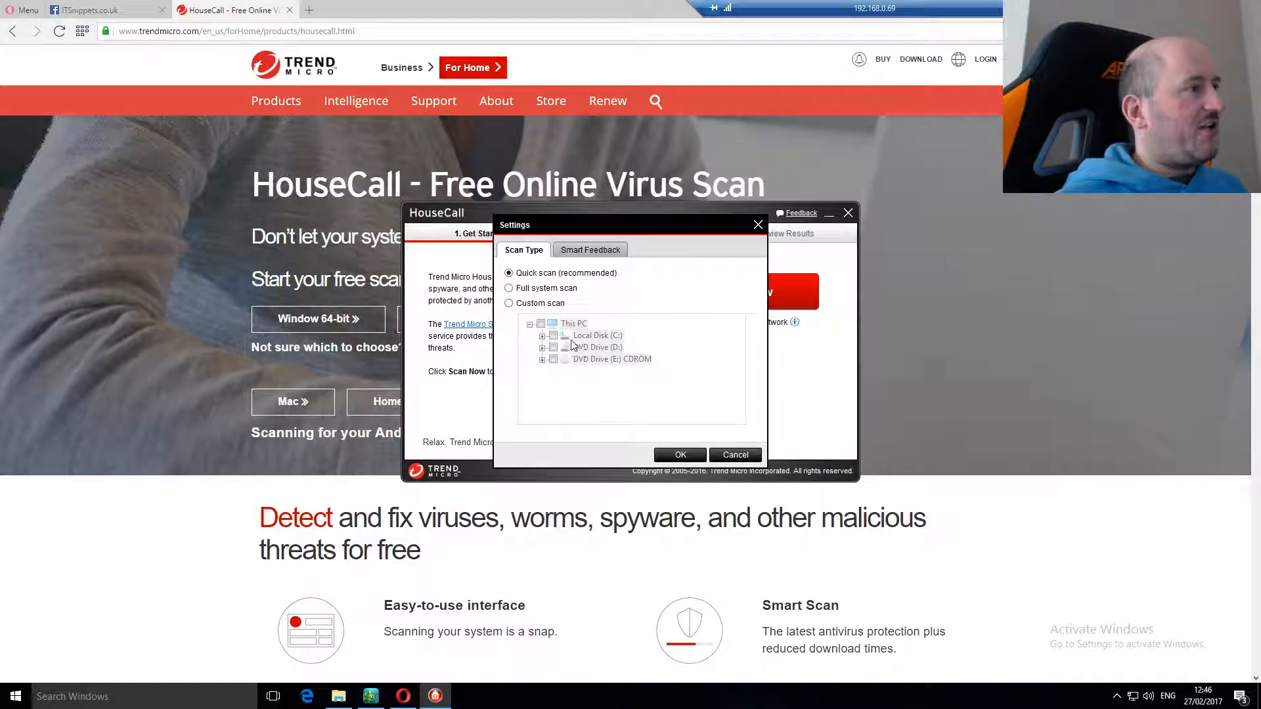
mouse_move(583, 382)
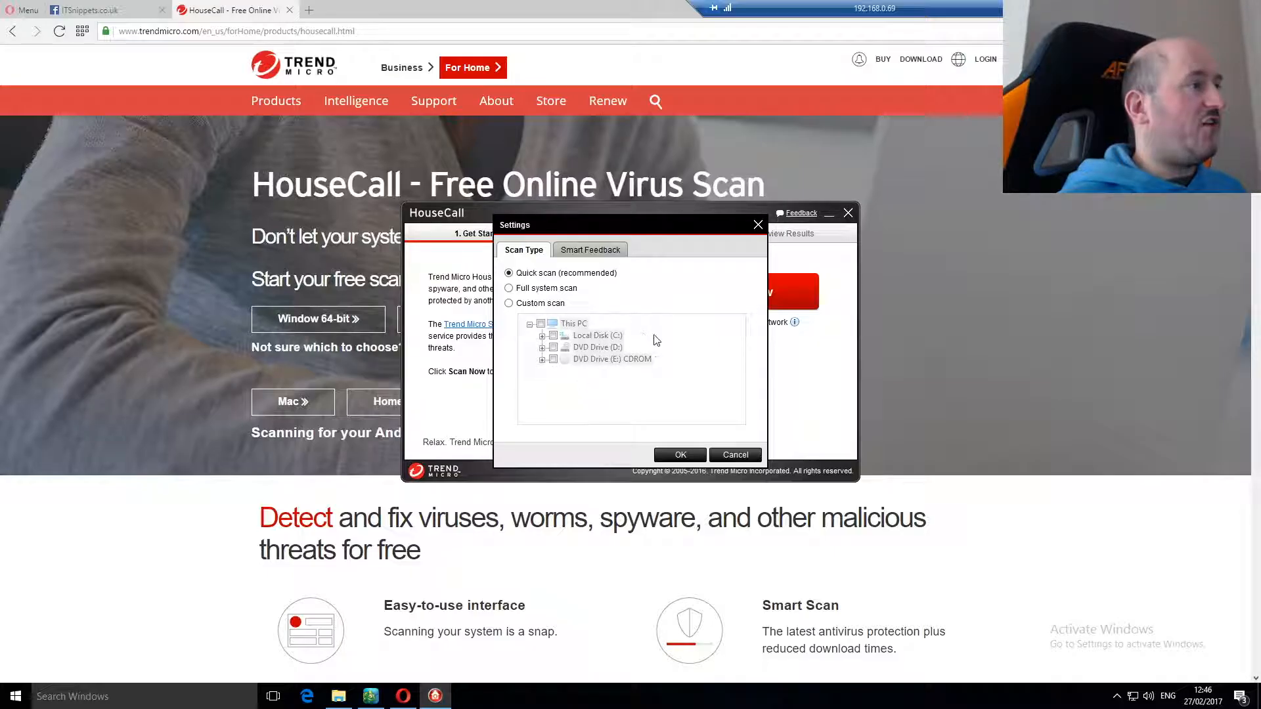
mouse_move(592, 270)
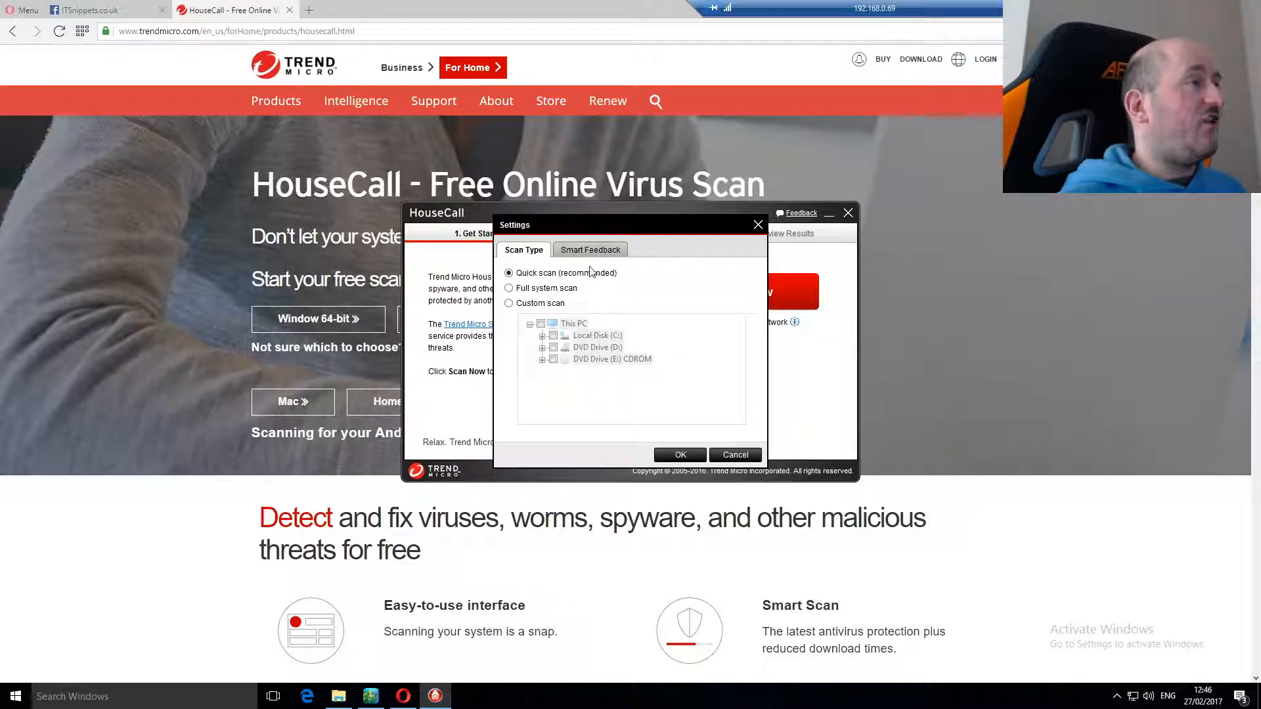
mouse_move(623, 346)
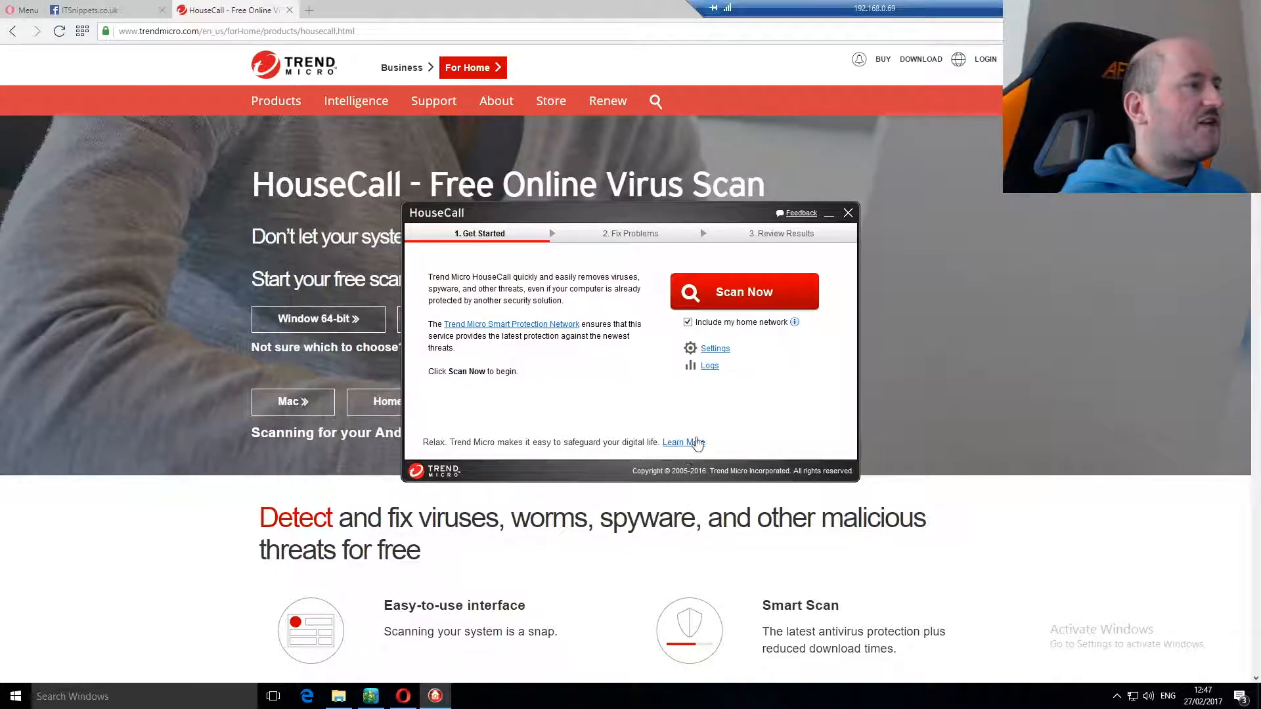
mouse_move(705, 432)
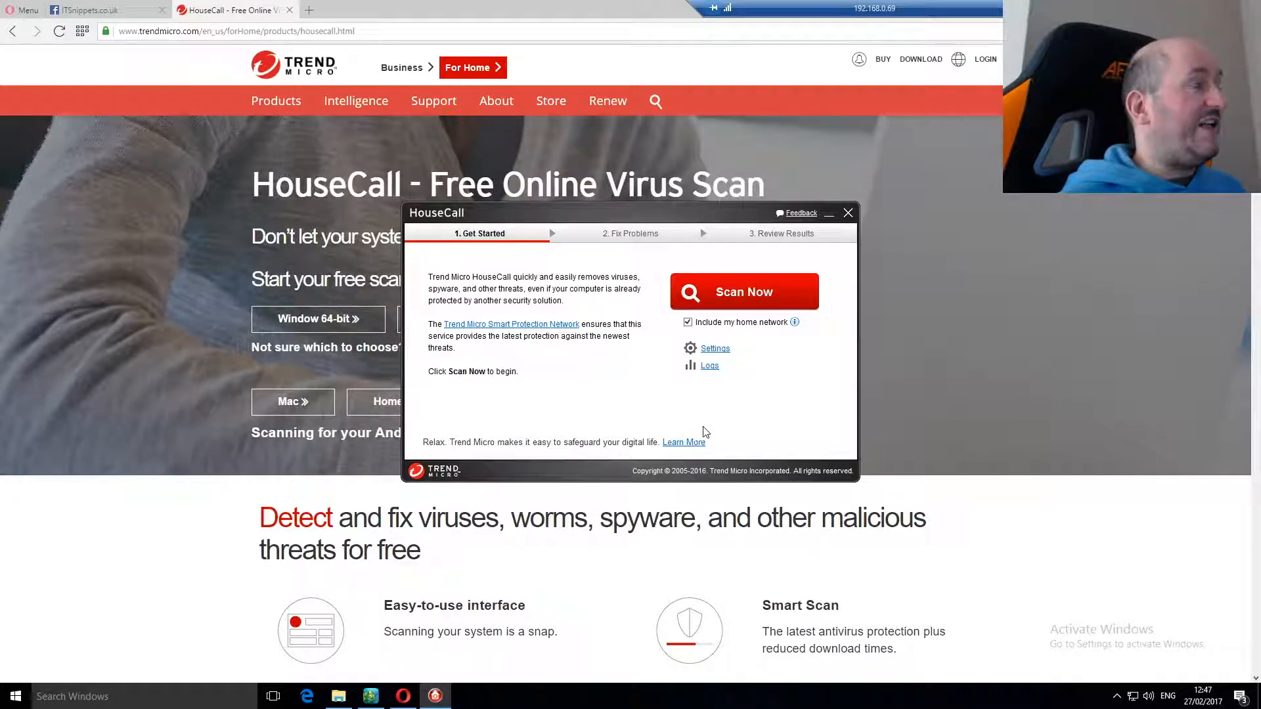
mouse_move(760, 367)
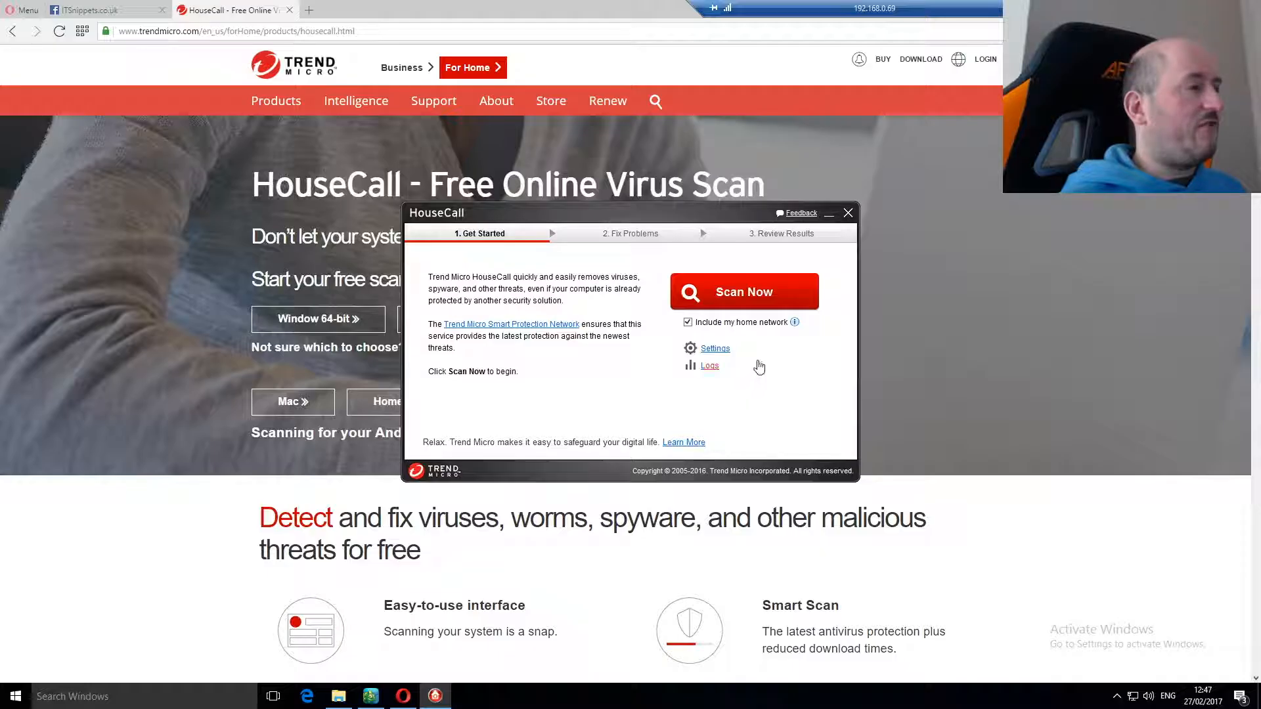
mouse_move(750, 294)
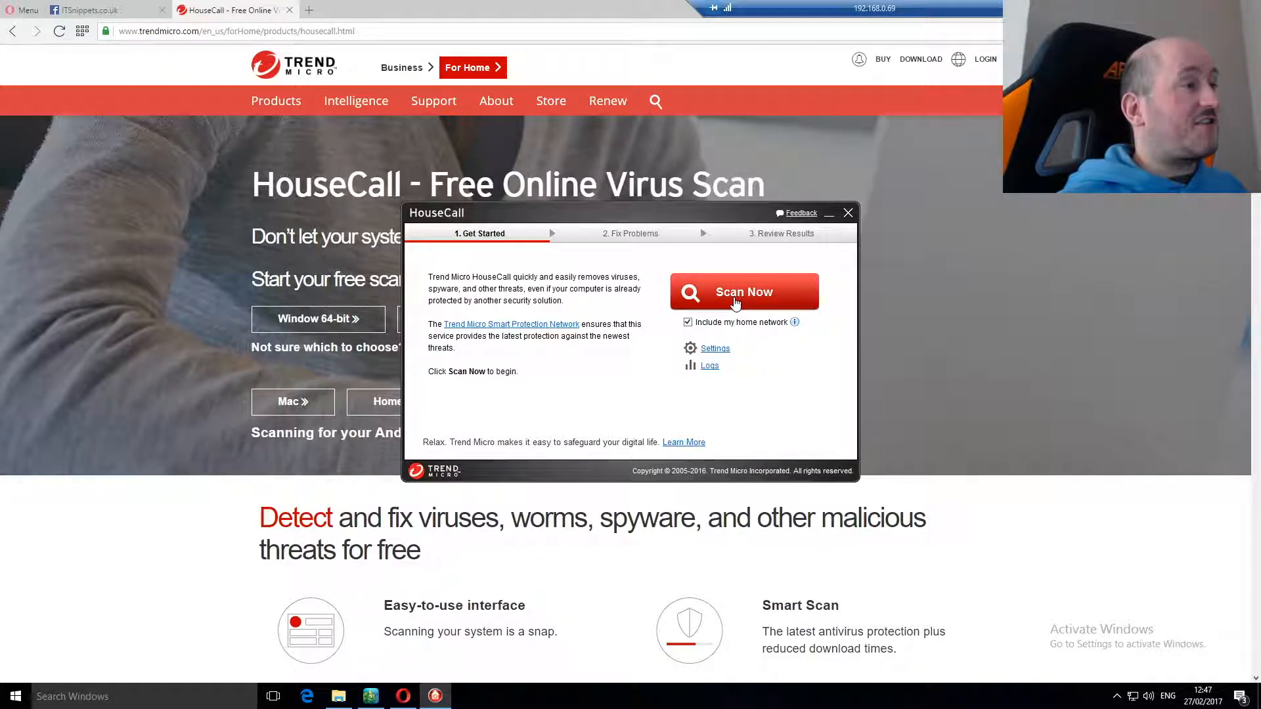
click(744, 292)
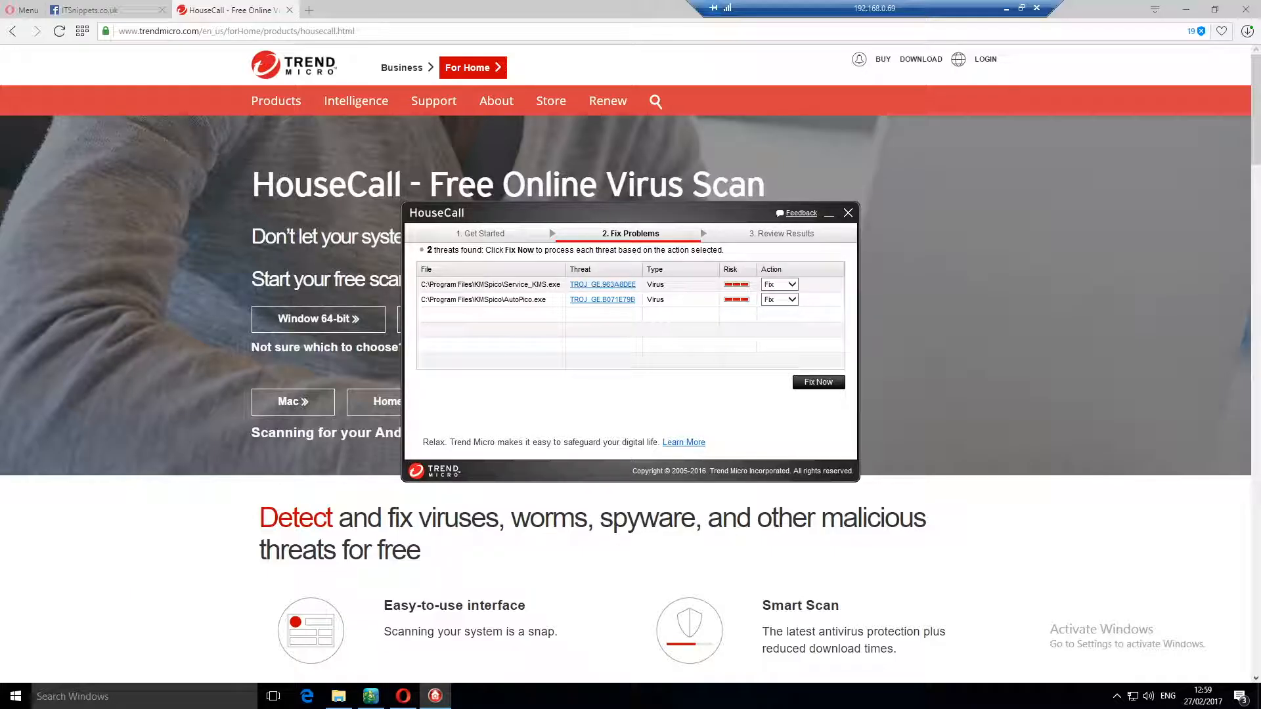
mouse_move(1042, 615)
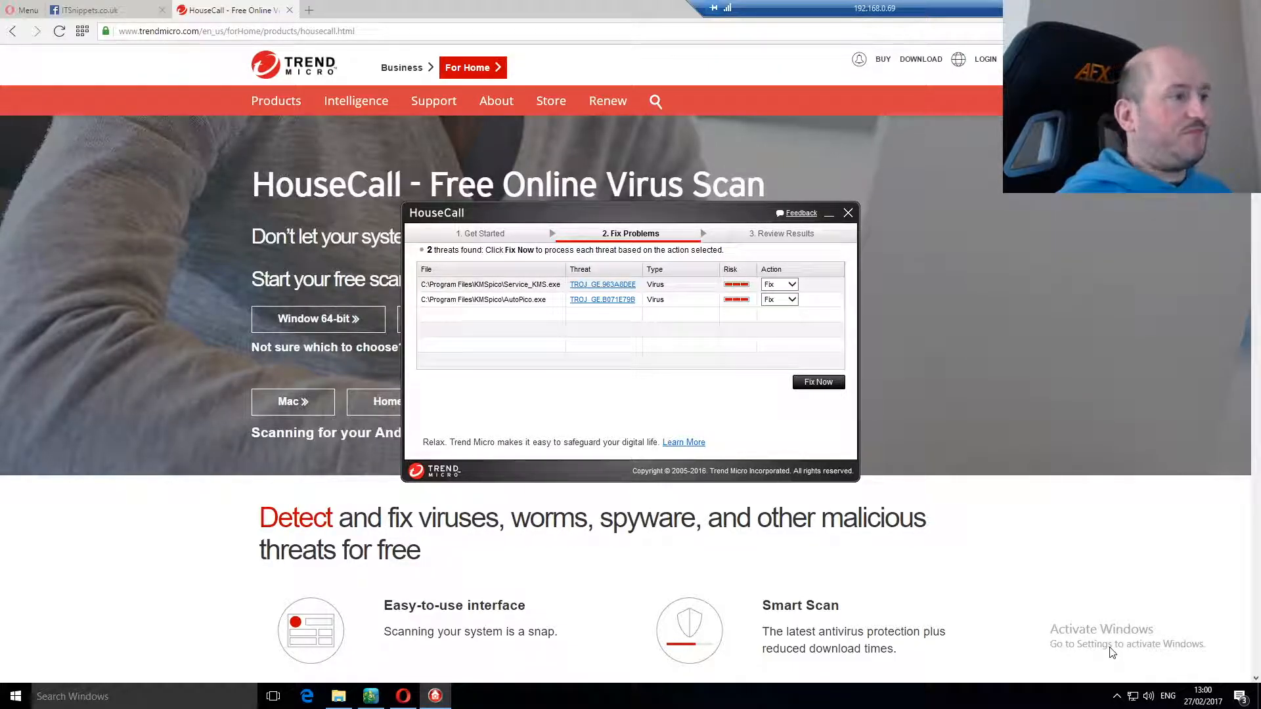
mouse_move(842, 488)
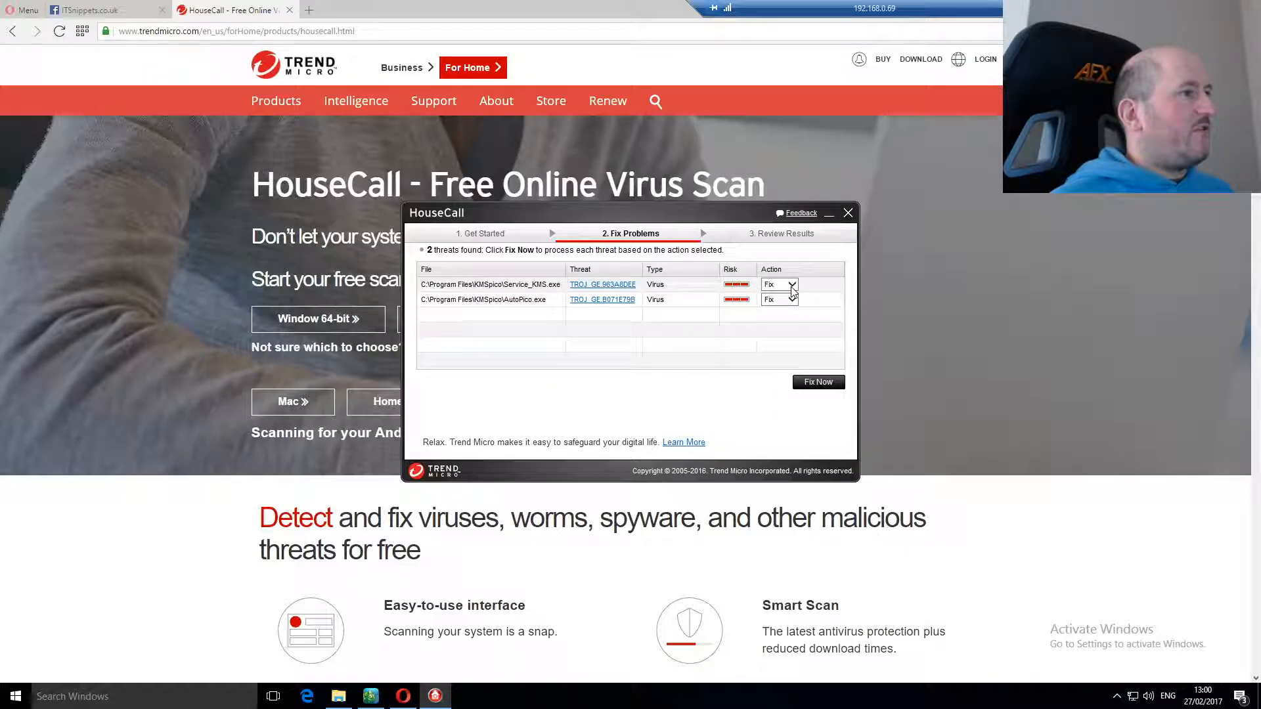
click(791, 284)
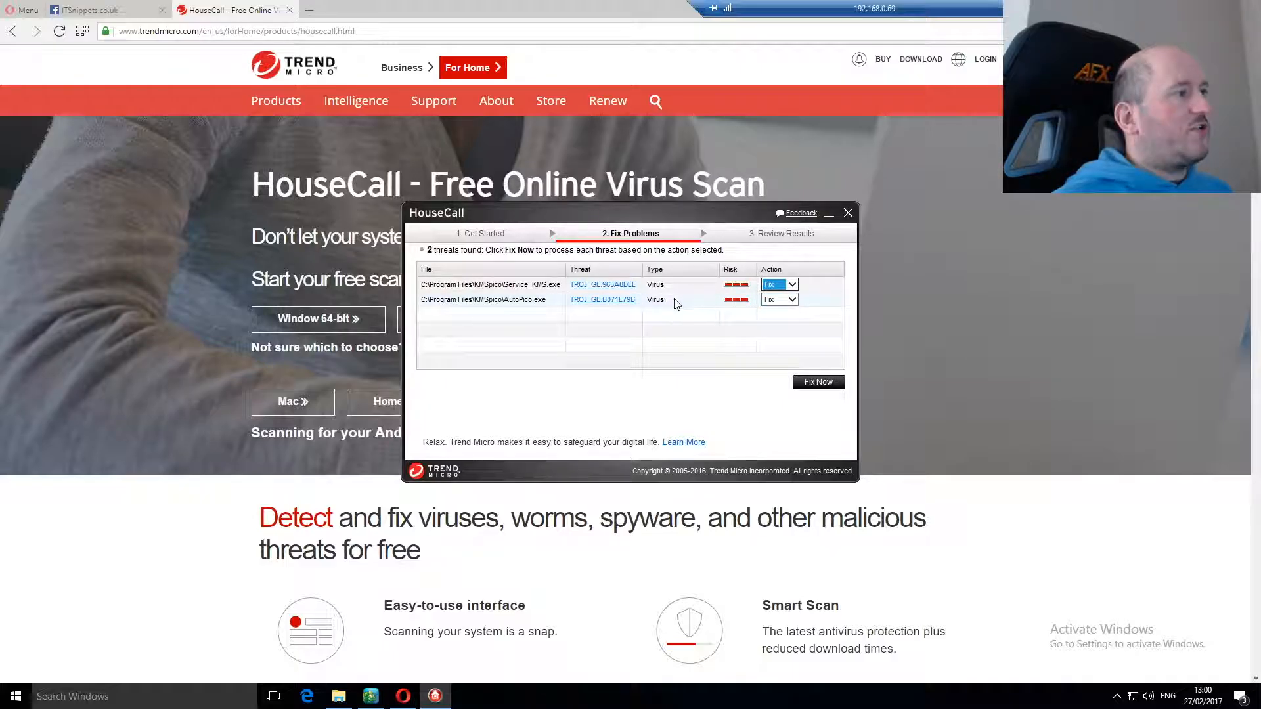
mouse_move(737, 320)
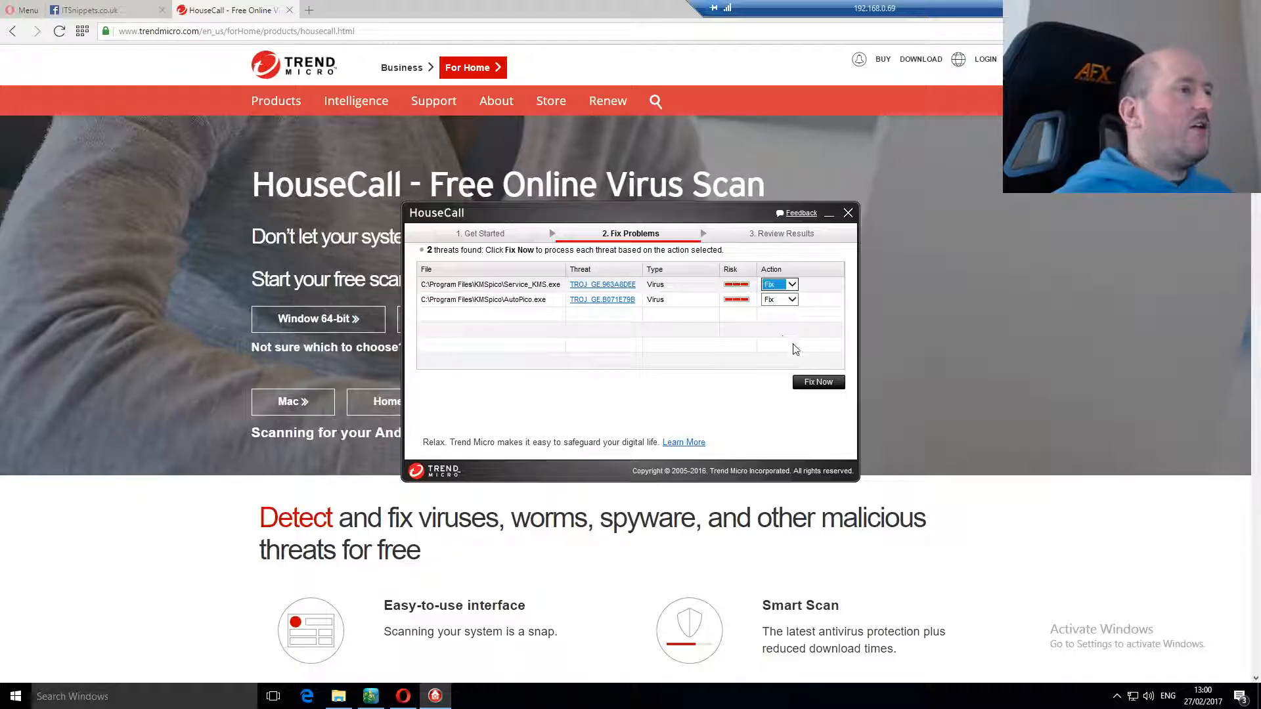
- Apply Fix Now to both detected trojans and wait for the Review Results summary
click(819, 382)
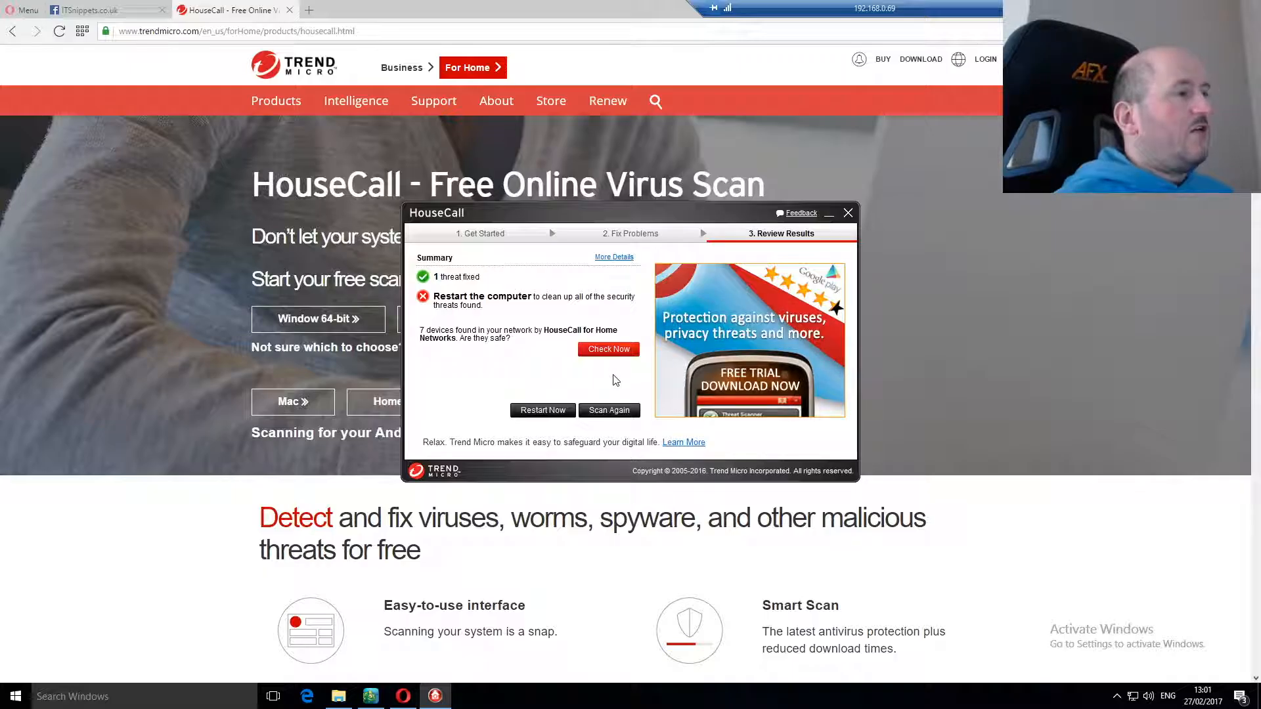
mouse_move(554, 418)
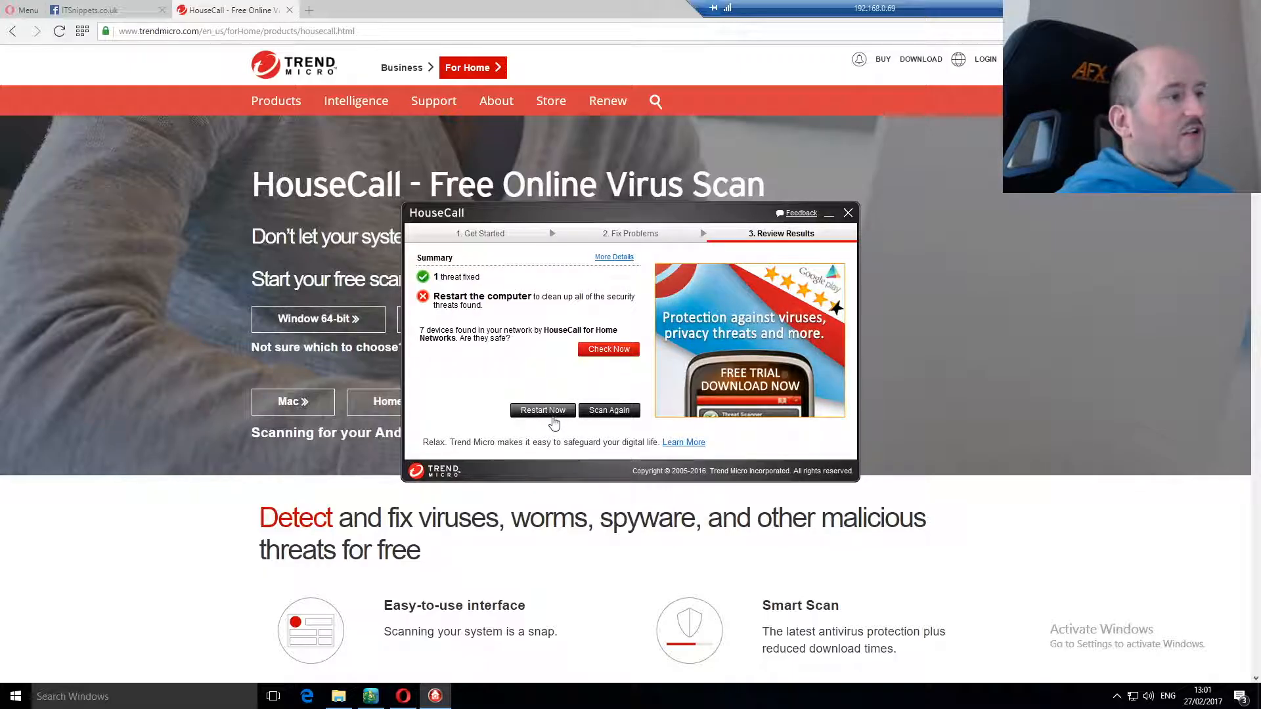